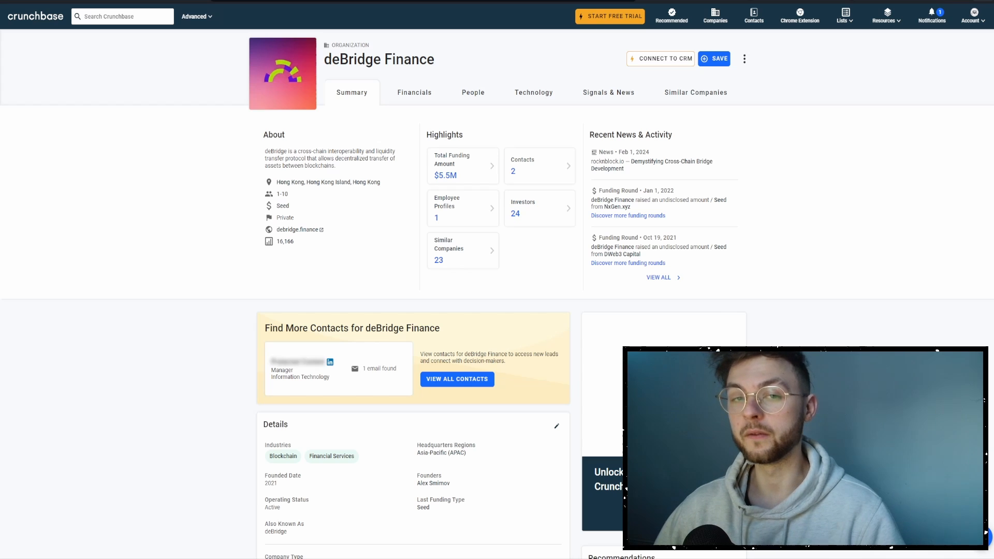
Follow the debridge.finance link from the Crunchbase About section to the deSwap page
click(297, 230)
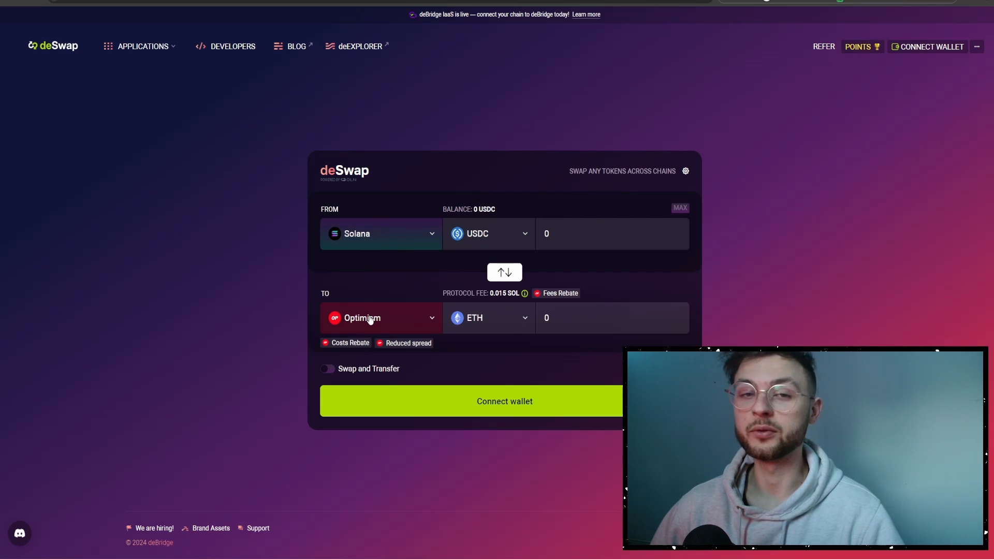
click(380, 318)
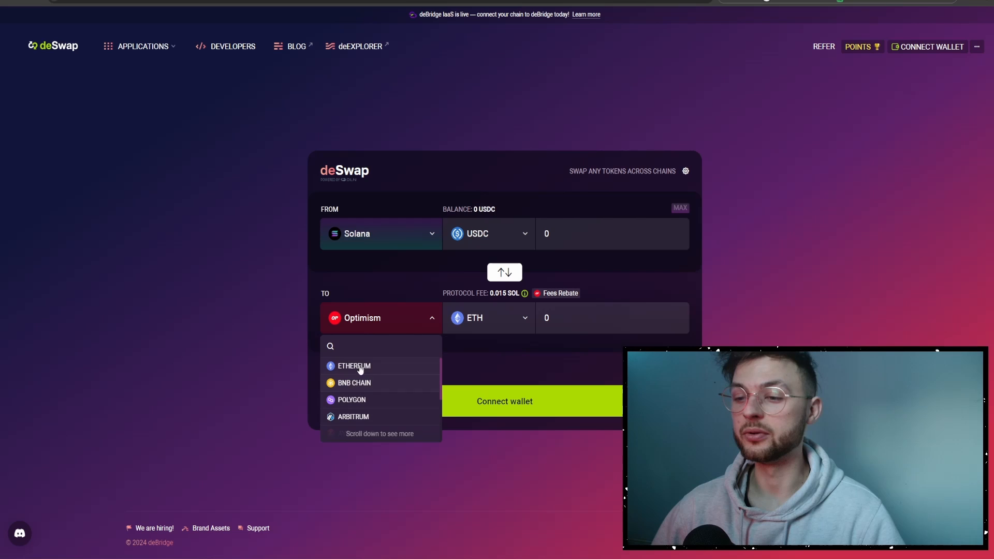
mouse_move(372, 406)
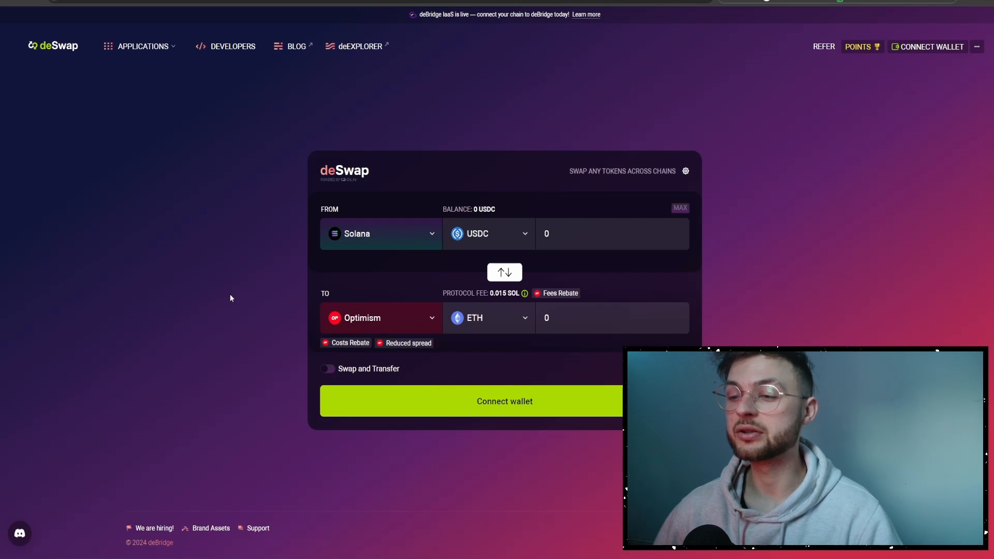
click(380, 233)
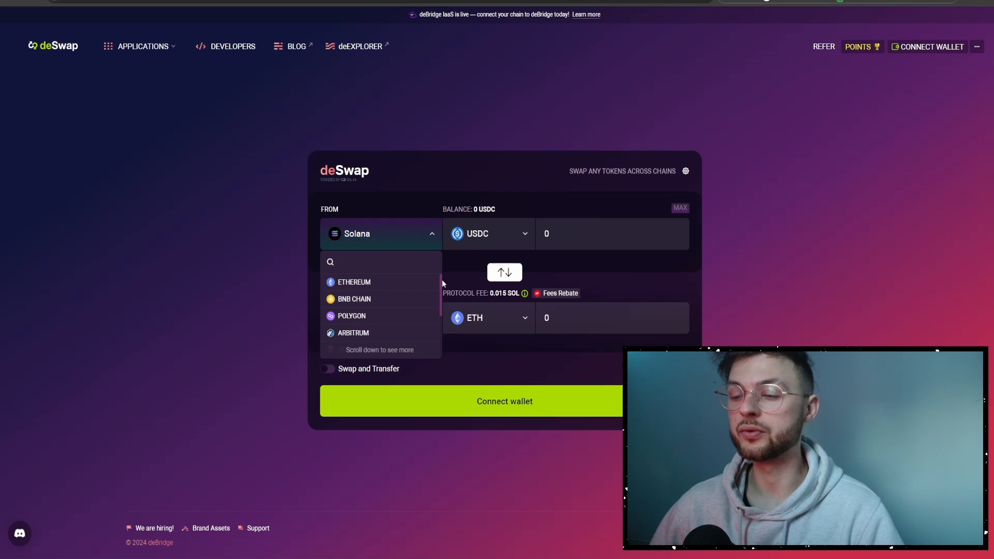
click(380, 261)
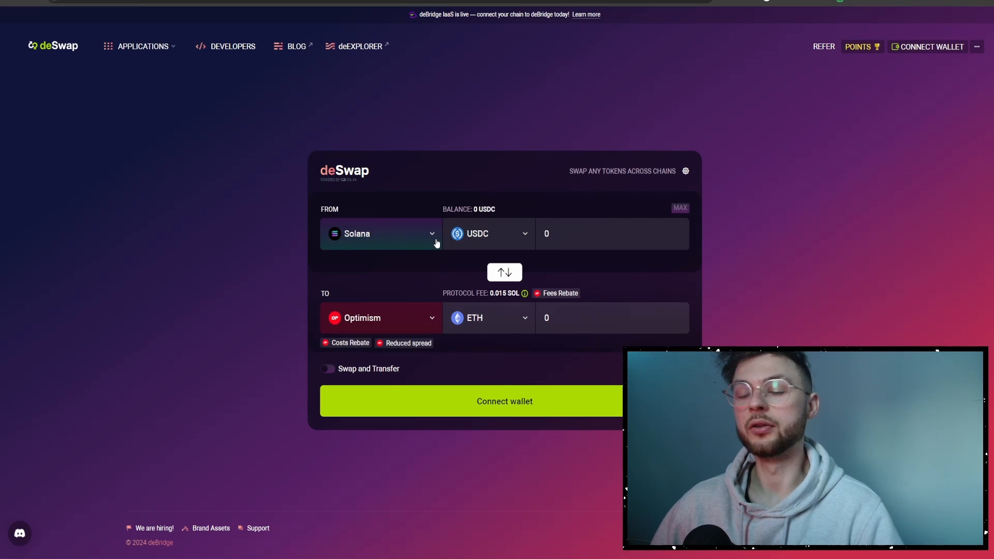
mouse_move(341, 247)
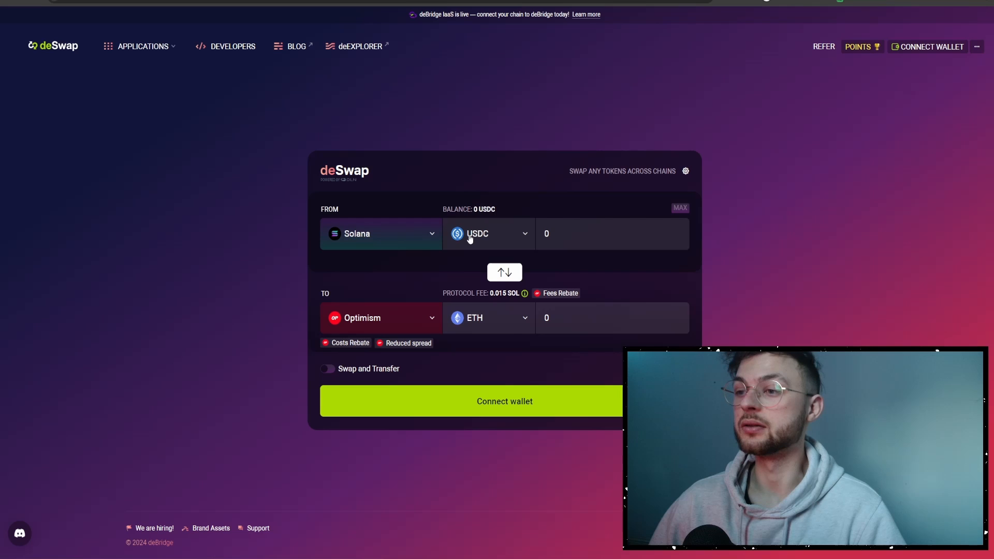
click(488, 233)
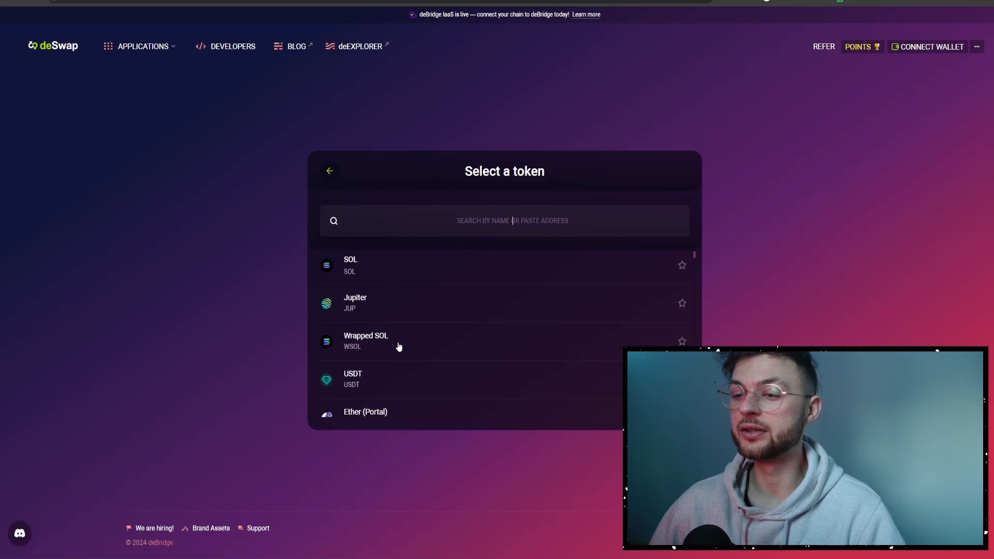
mouse_move(431, 326)
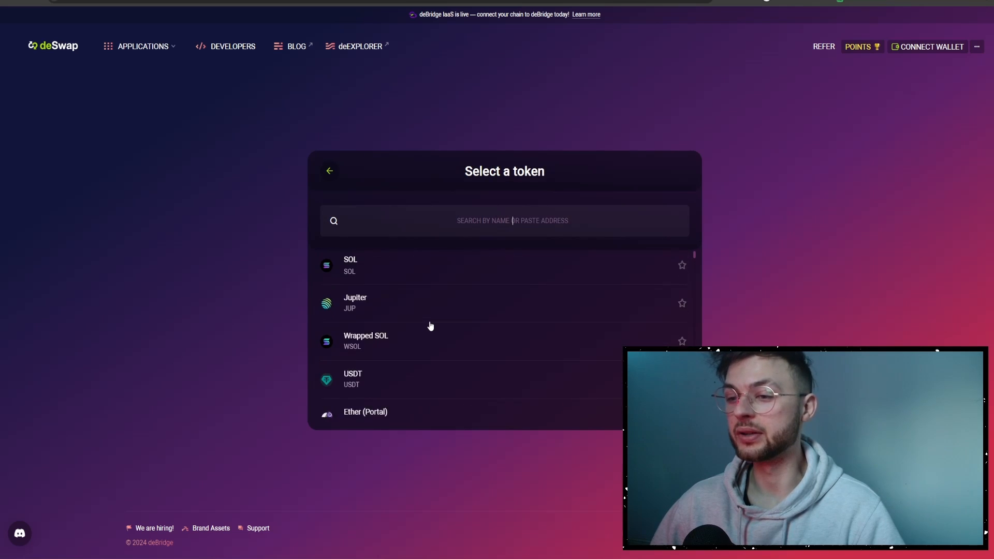
click(329, 171)
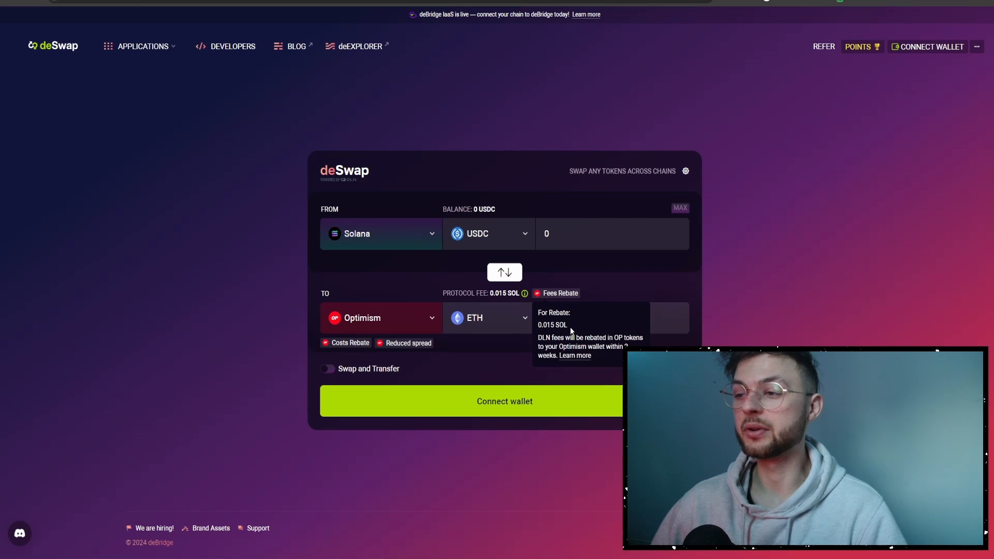
double_click(551, 324)
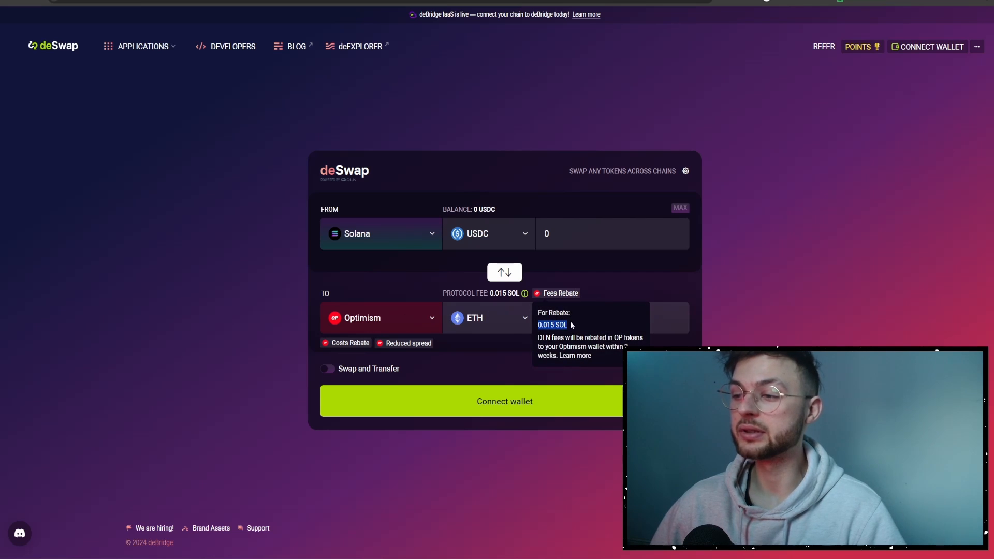
mouse_move(542, 283)
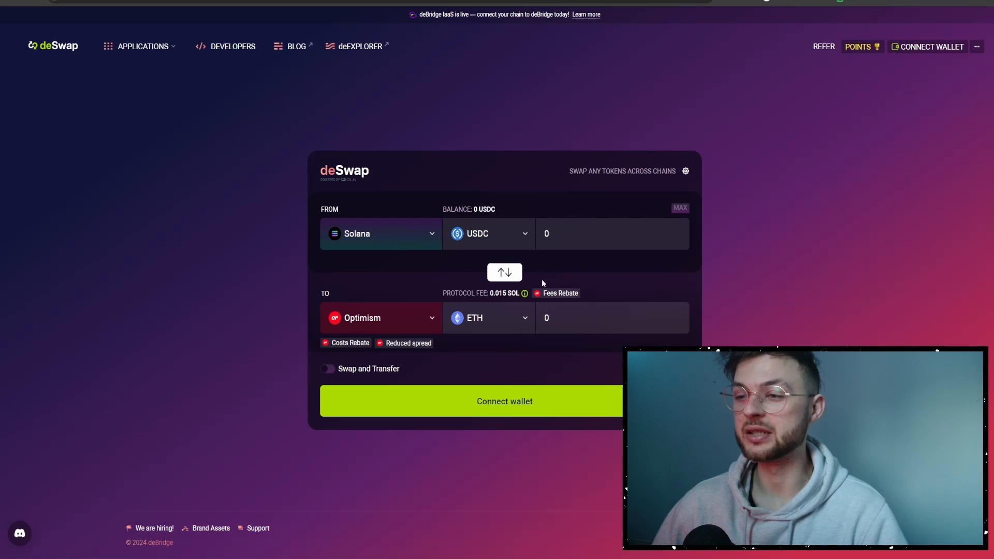
mouse_move(400, 324)
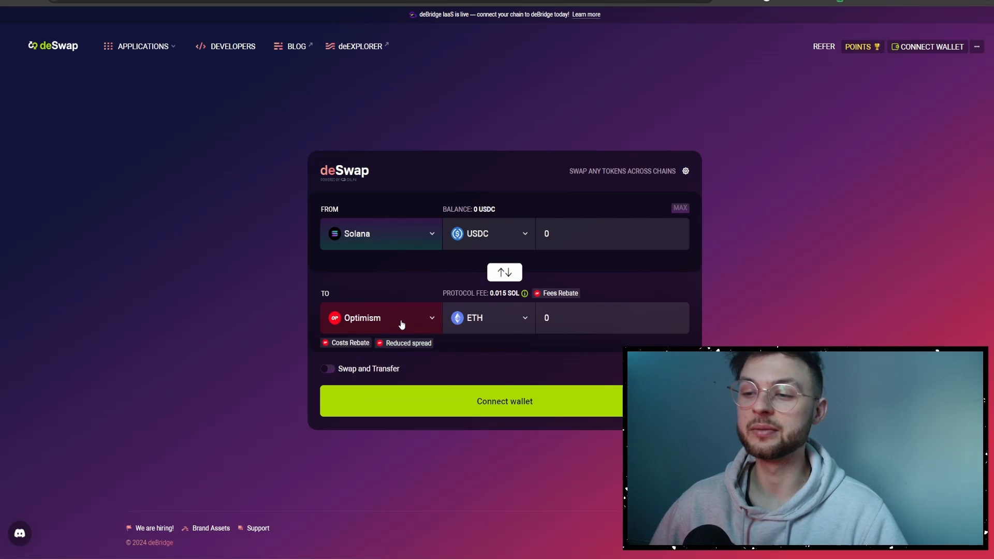
mouse_move(635, 289)
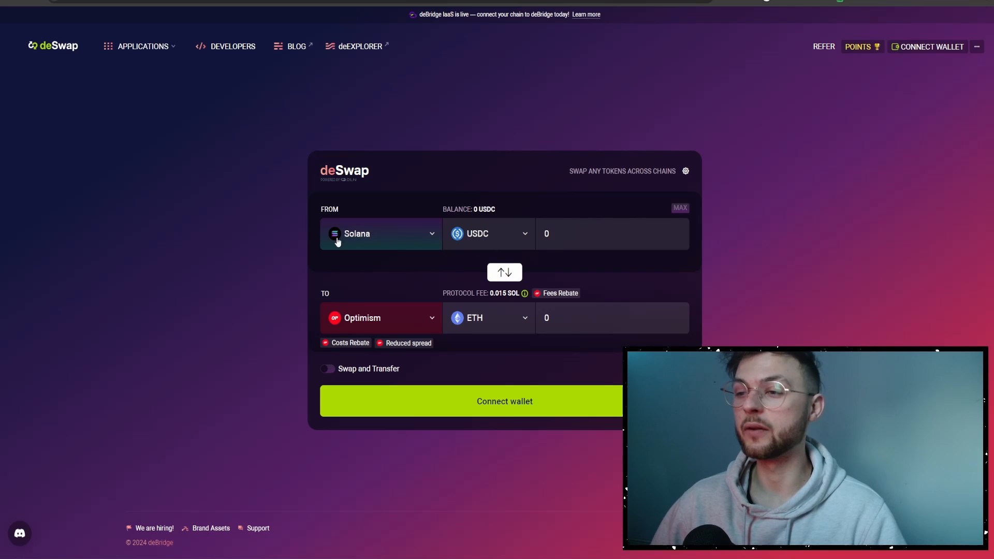
Connect the Phantom wallet and confirm a 100 USDC trade from Solana to Optimism ETH
click(504, 401)
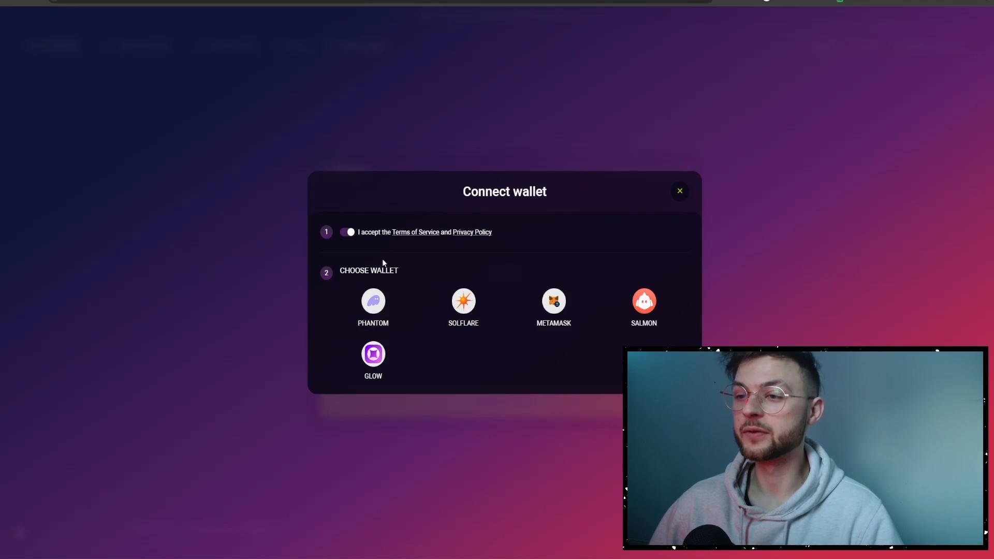
mouse_move(388, 288)
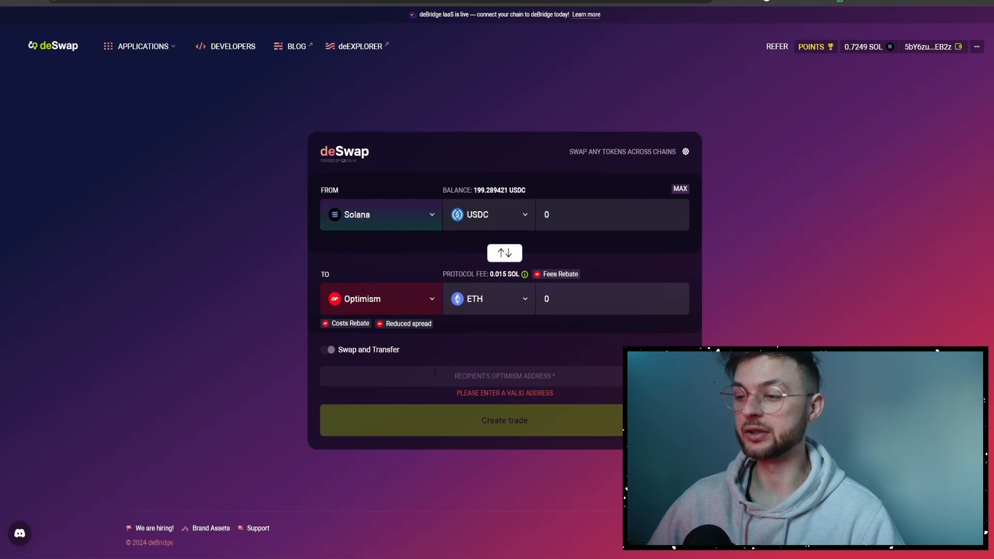
mouse_move(523, 354)
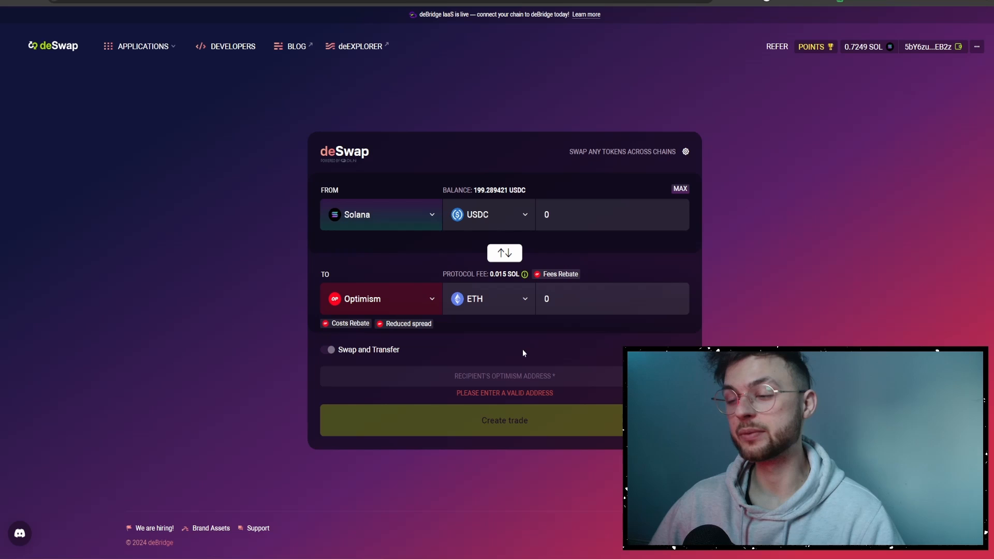
text(100)
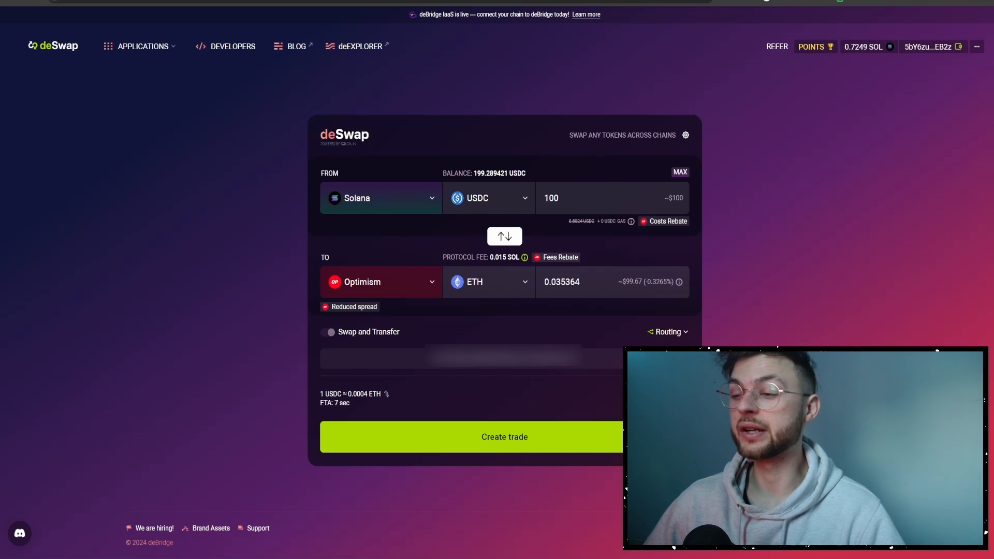
click(504, 437)
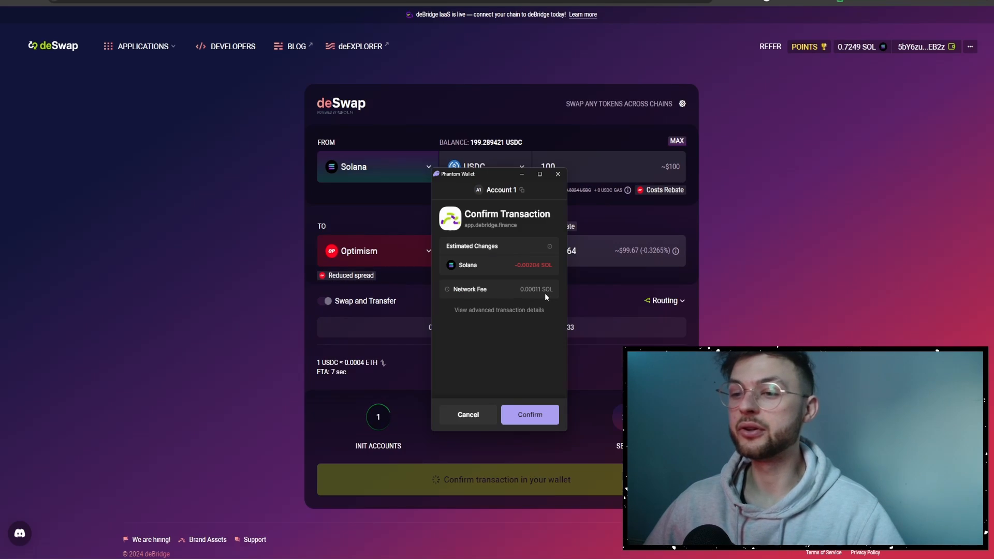
mouse_move(592, 435)
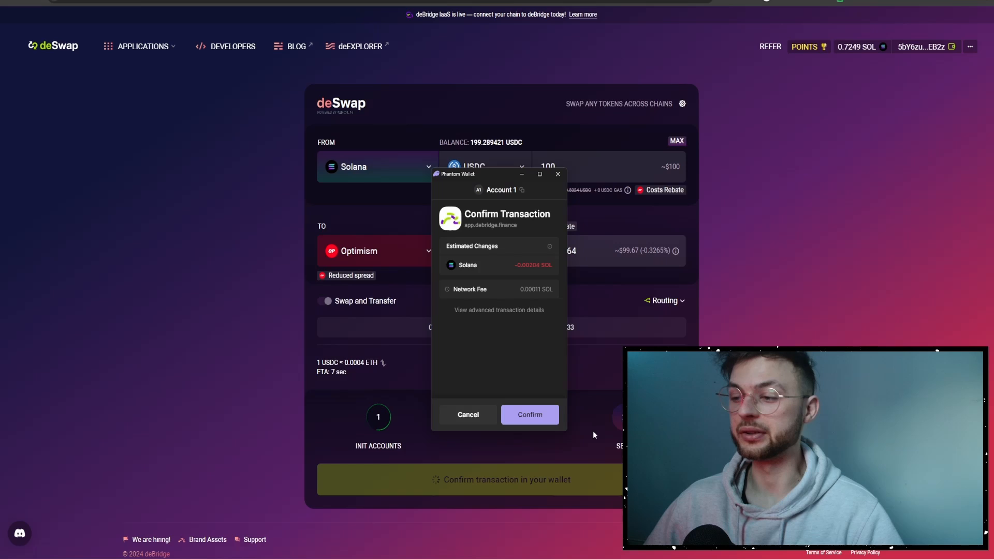
click(529, 415)
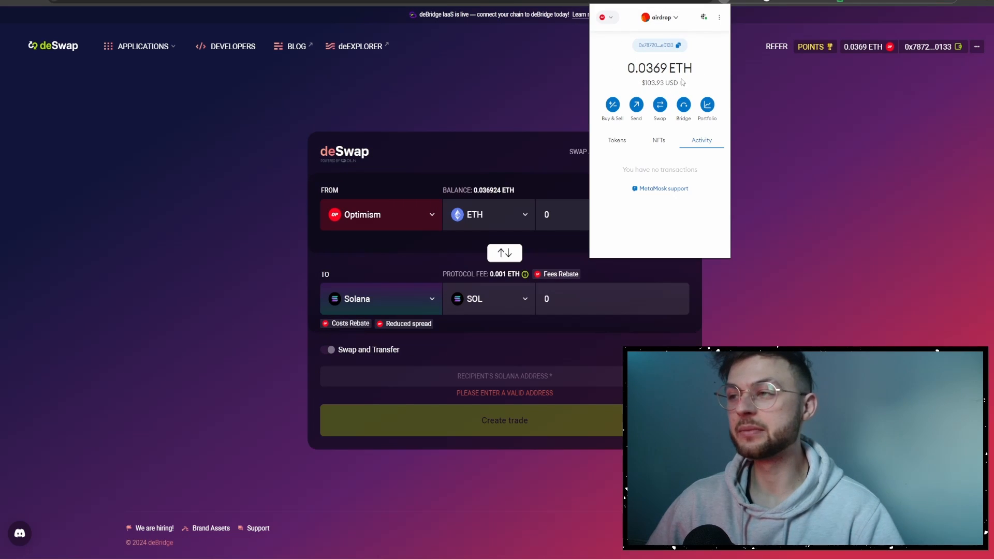
mouse_move(690, 84)
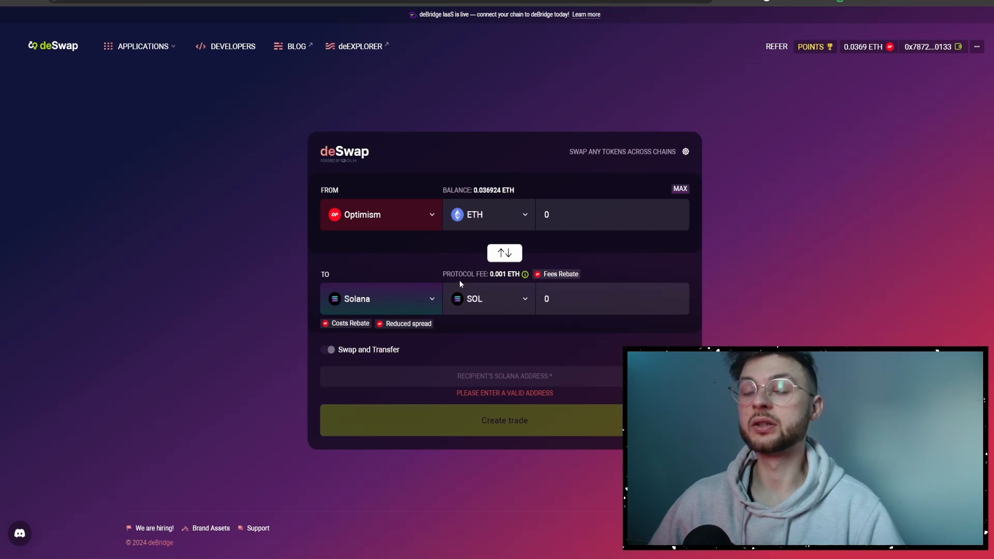
Set Linea ETH as destination with a 0.025 ETH amount and dismiss the wallet balance view
click(380, 298)
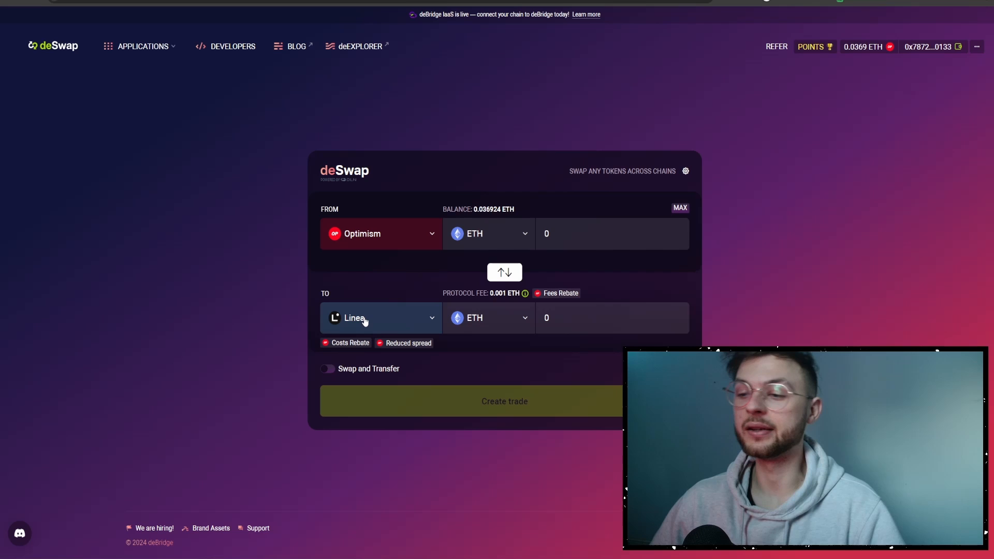
click(609, 233)
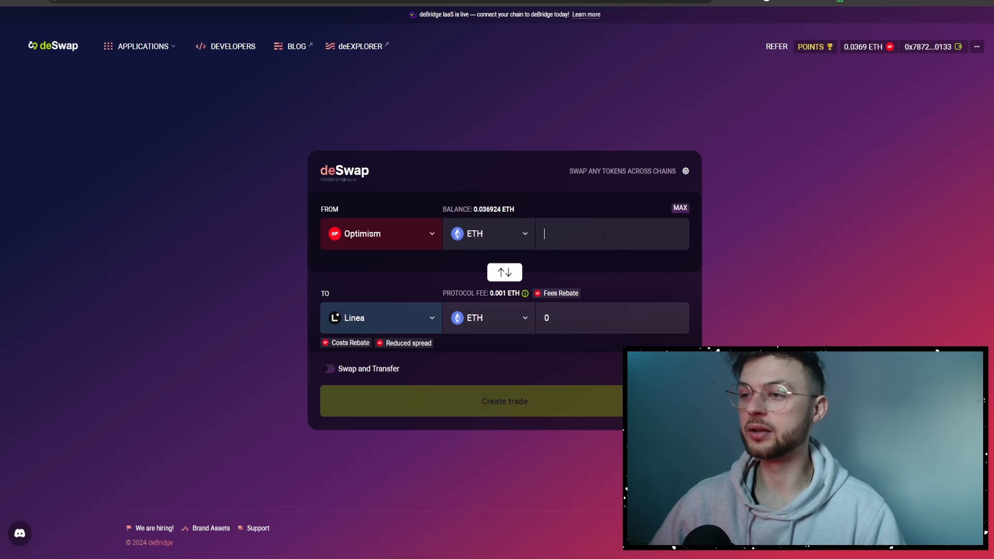
text(0.025)
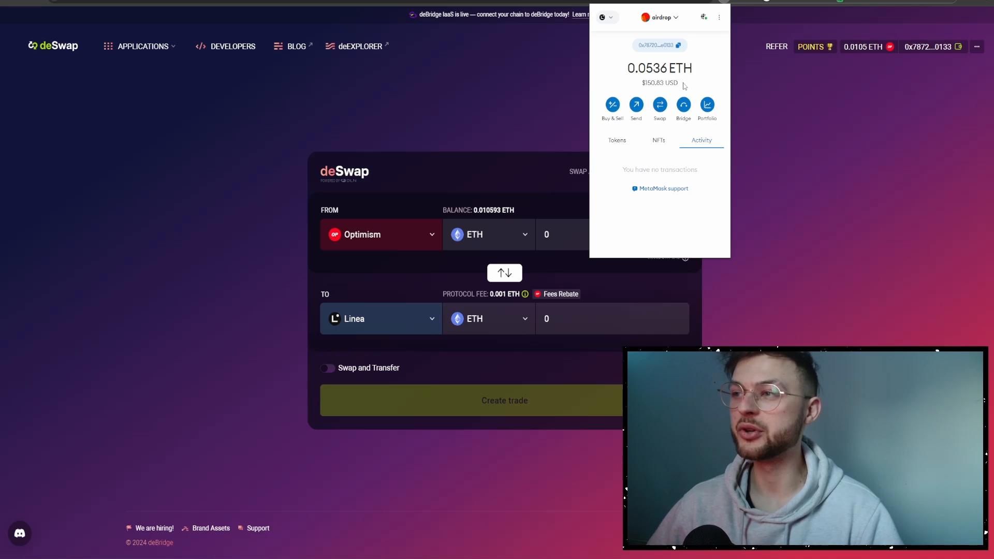
mouse_move(681, 85)
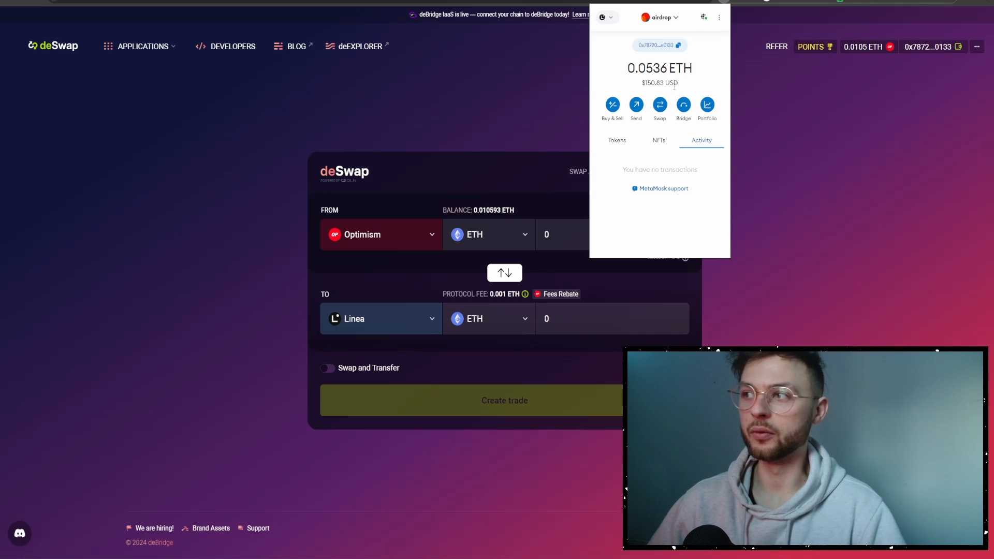
click(811, 47)
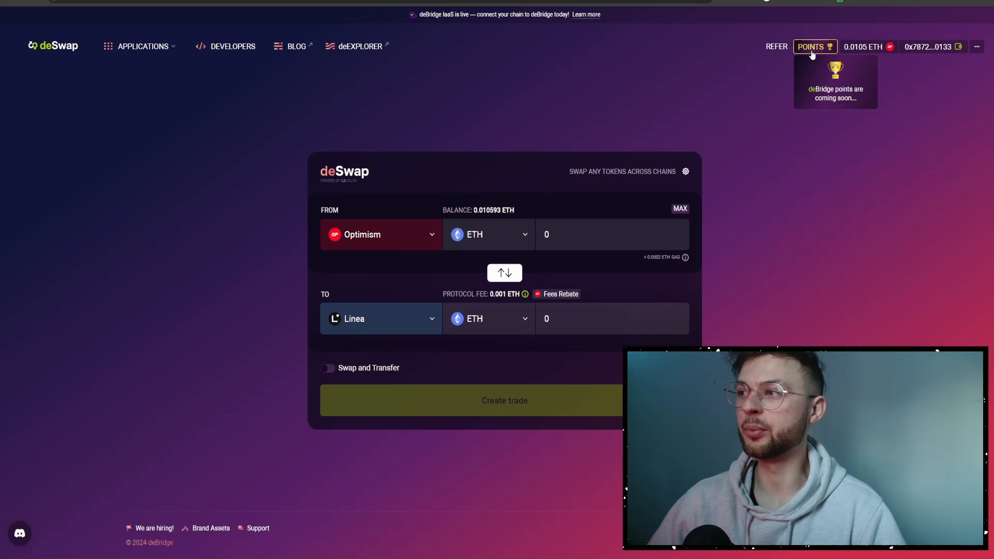
mouse_move(860, 105)
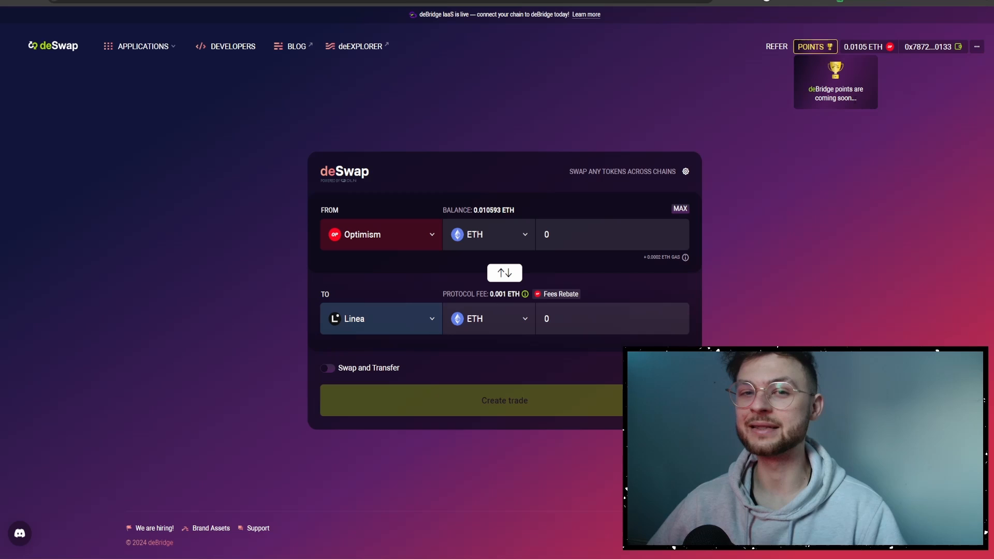
Reverse to Linea as source, choose Arbitrum as destination and confirm the 0.025 ETH trade in MetaMask
click(504, 272)
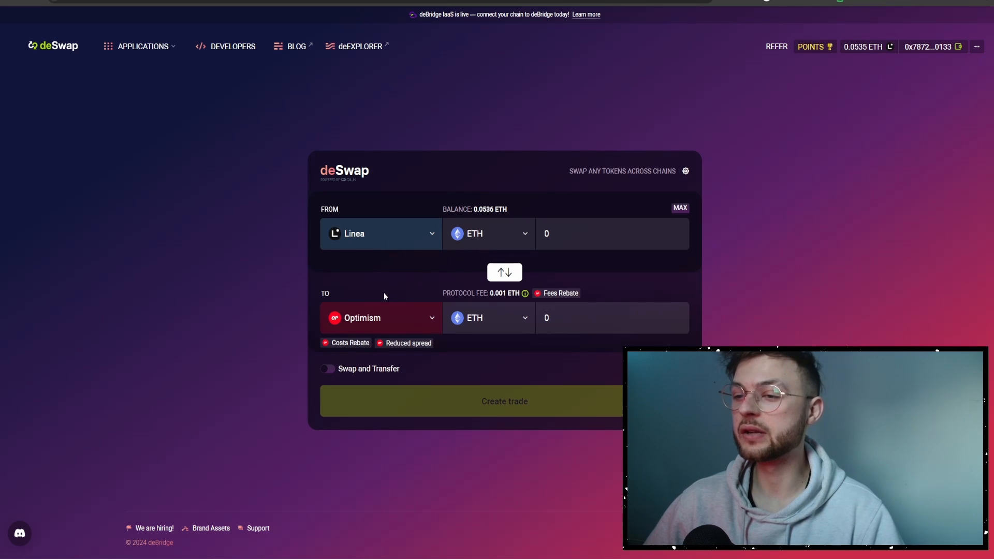
click(379, 318)
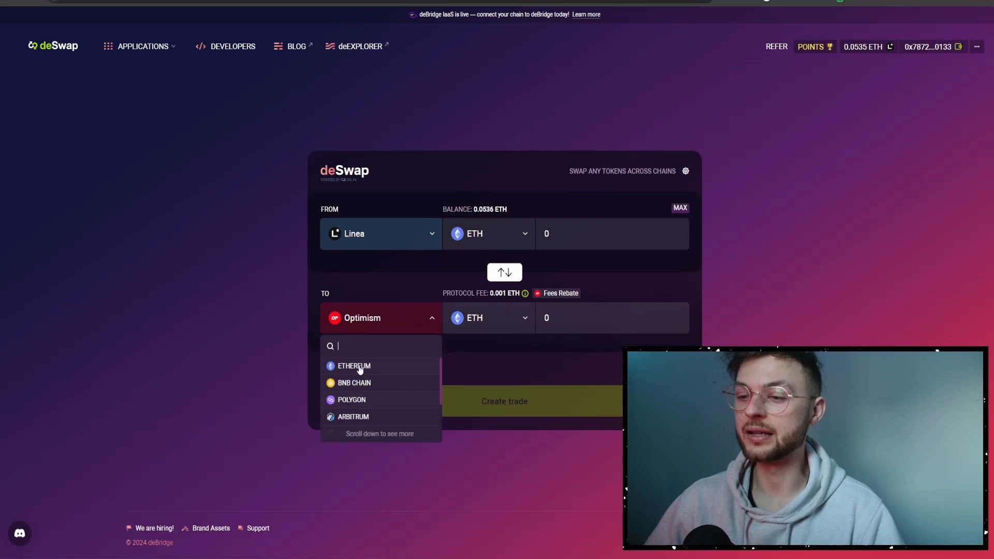
click(353, 416)
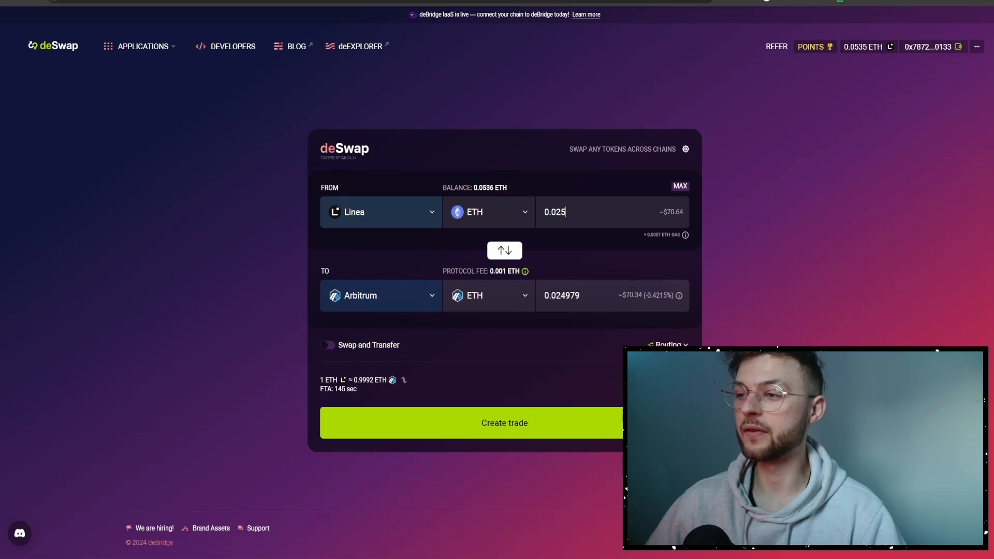
click(504, 422)
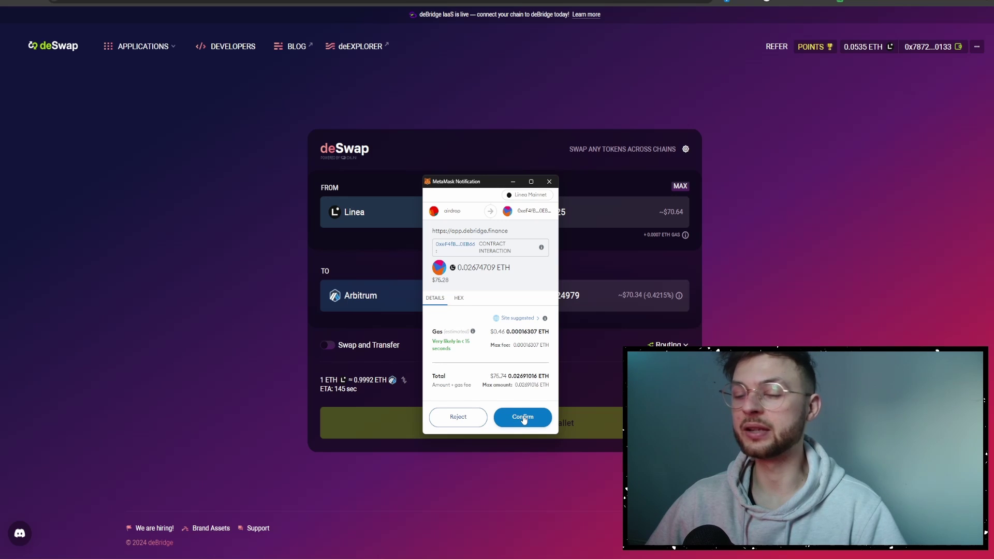
click(522, 417)
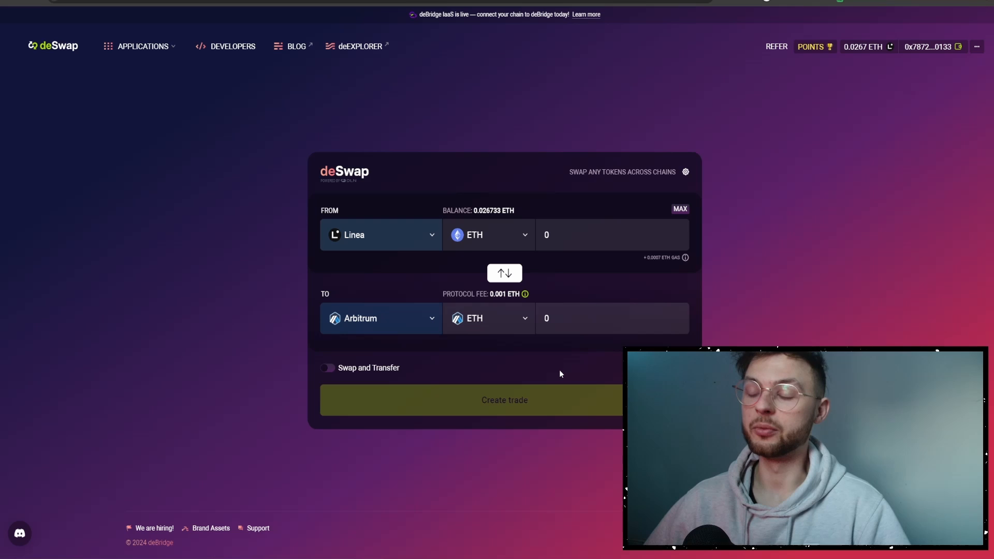
mouse_move(555, 354)
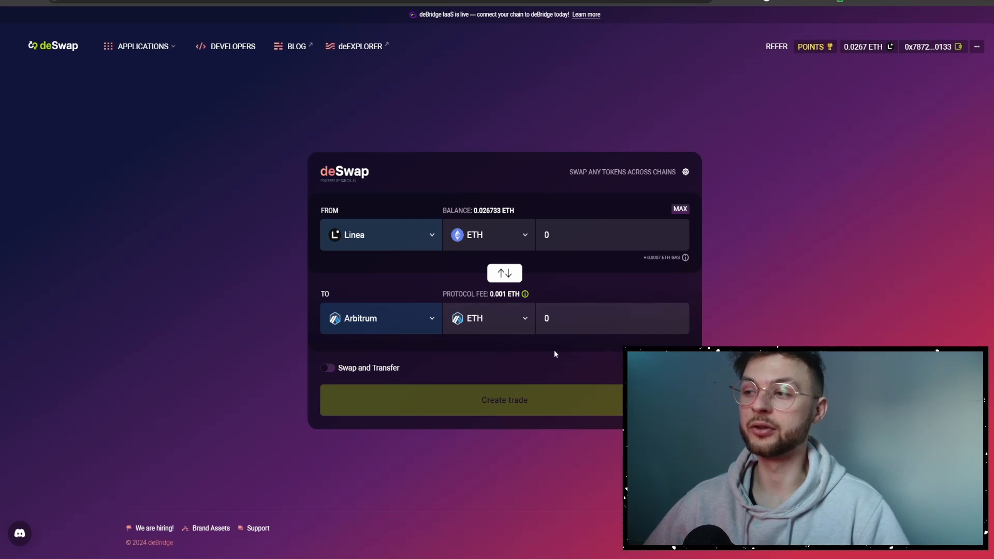
Route Arbitrum ETH to Polygon MATIC, enter 0.0225 ETH and confirm the trade in MetaMask
click(505, 273)
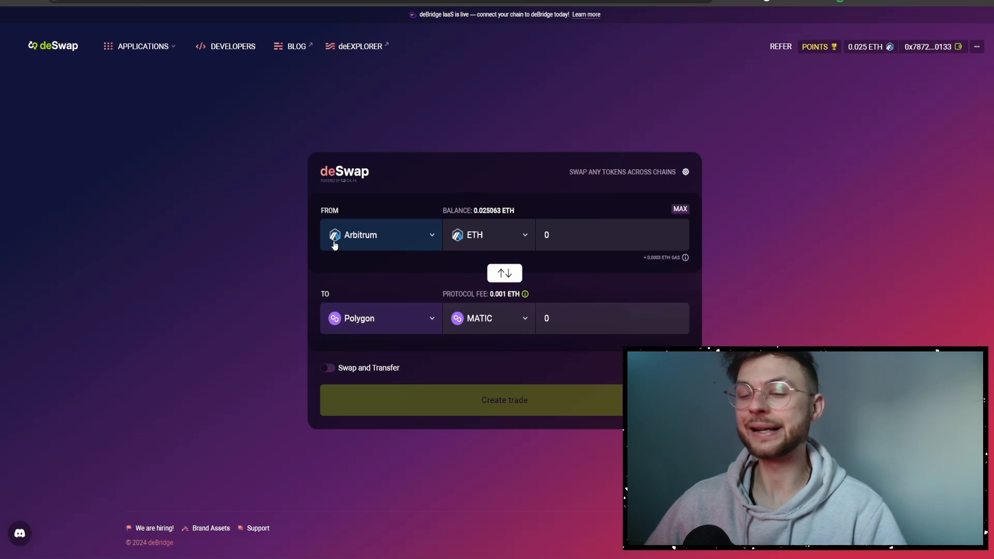
mouse_move(534, 318)
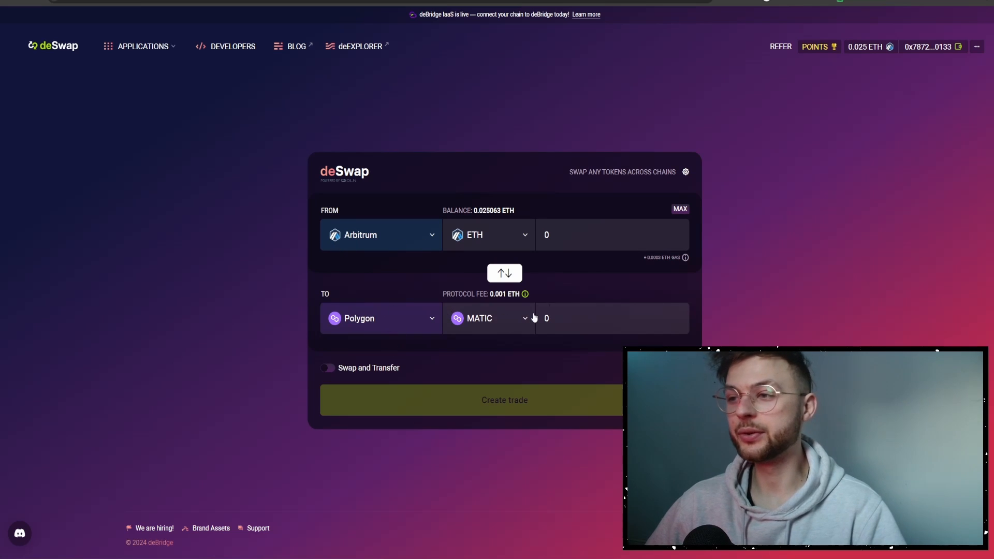
click(612, 236)
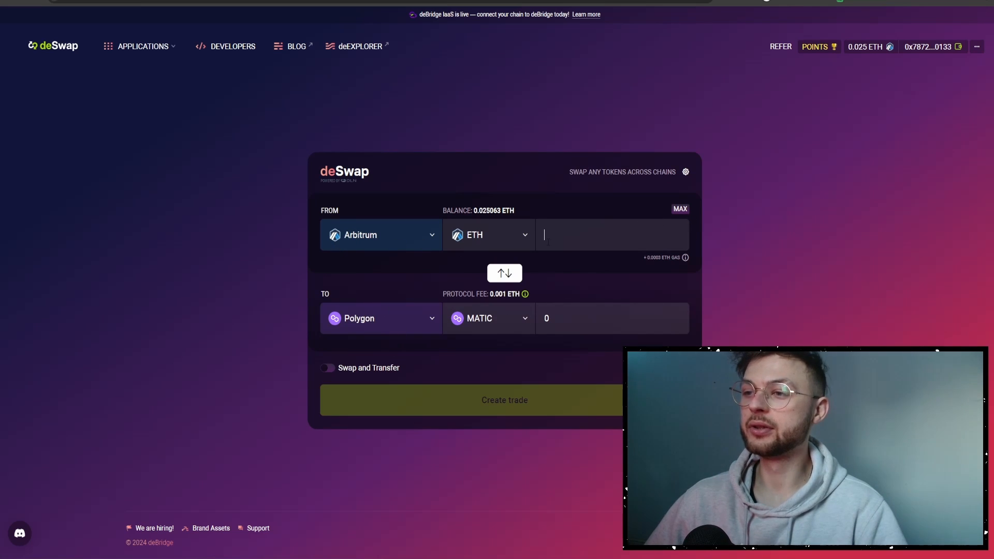
text(0.0225)
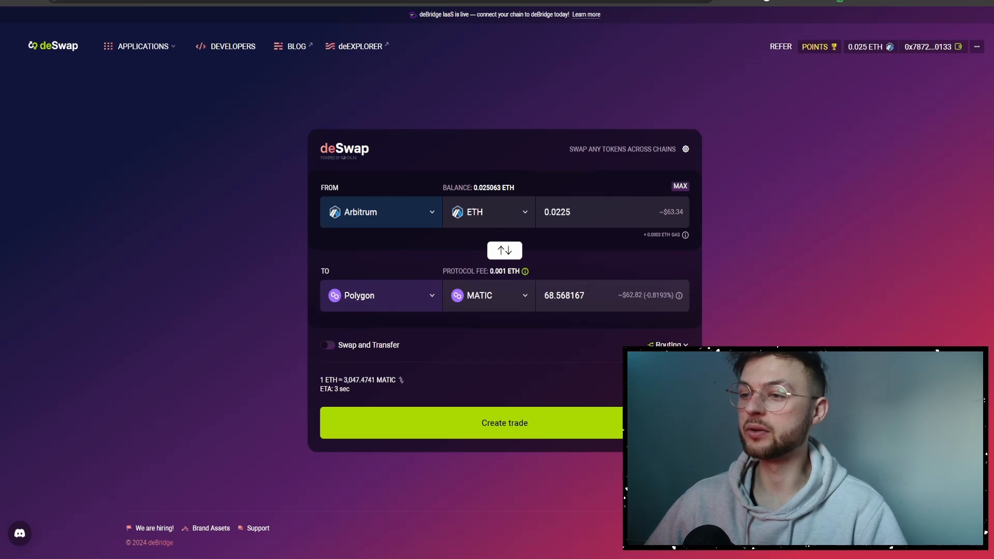
mouse_move(526, 368)
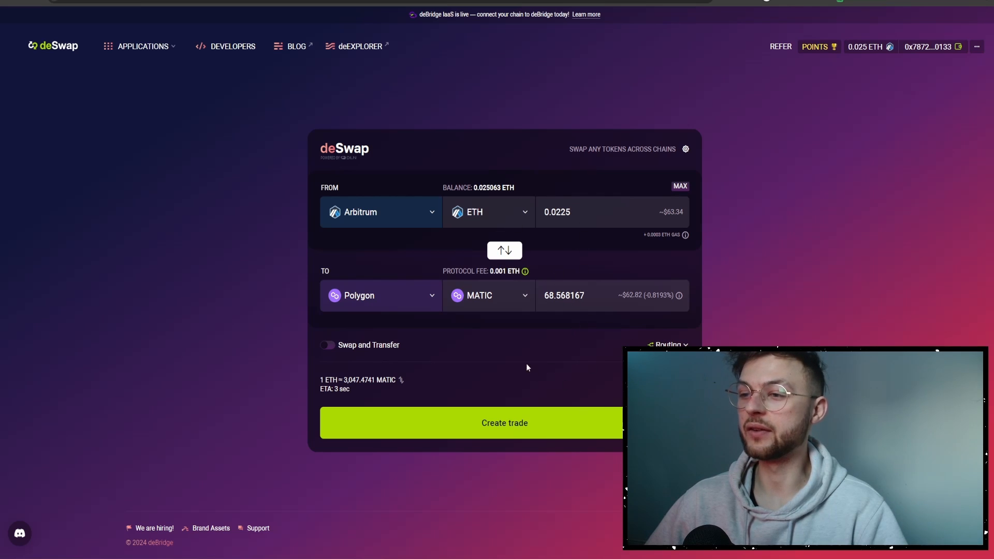
click(504, 422)
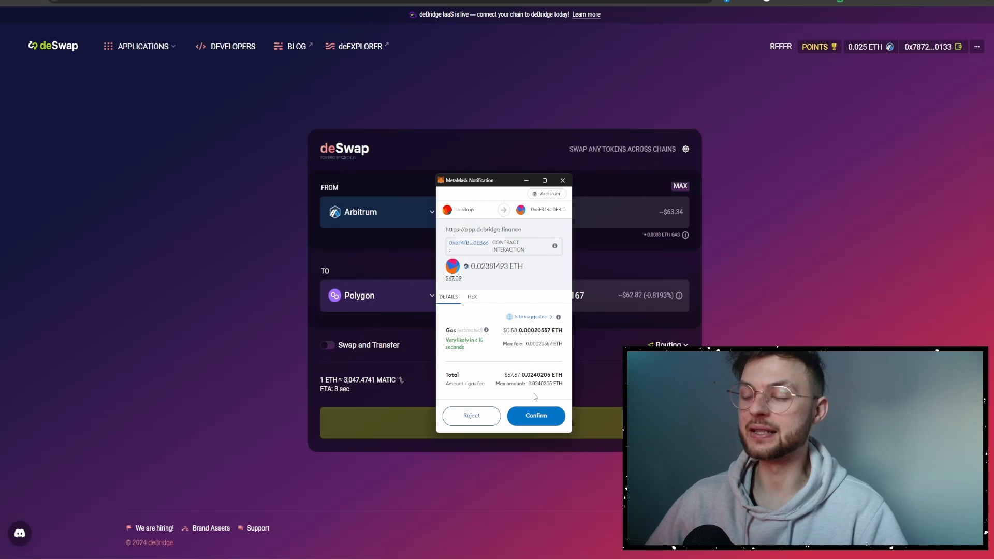
click(535, 415)
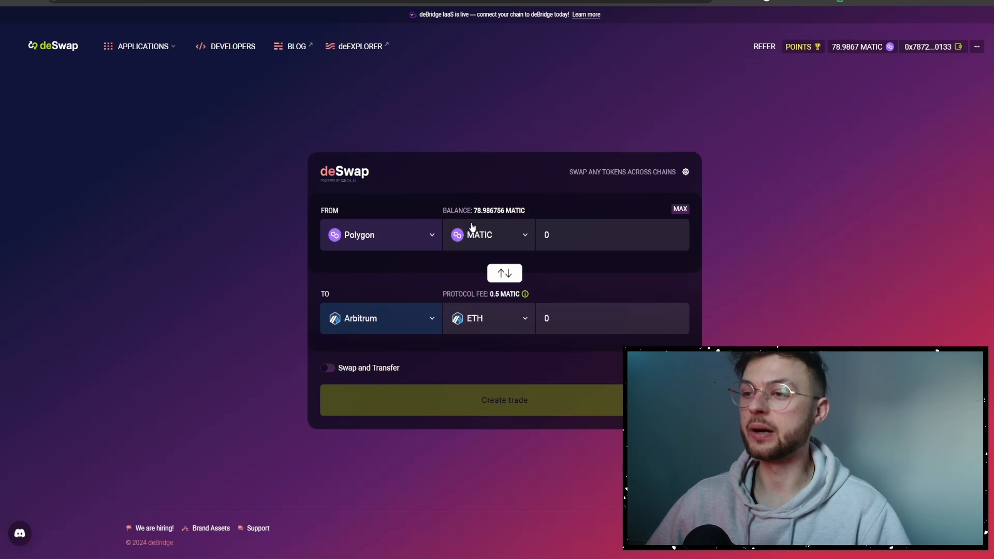
mouse_move(385, 290)
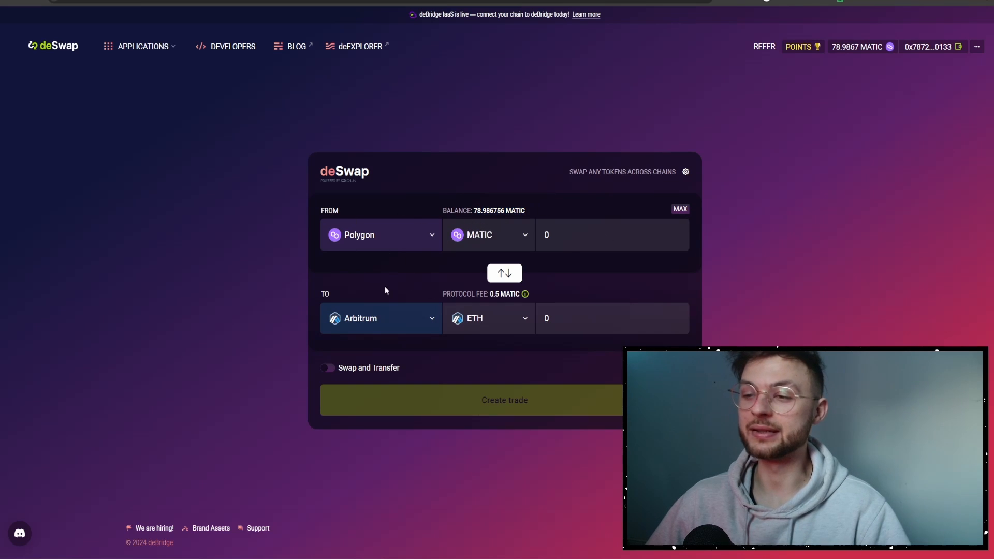
mouse_move(846, 258)
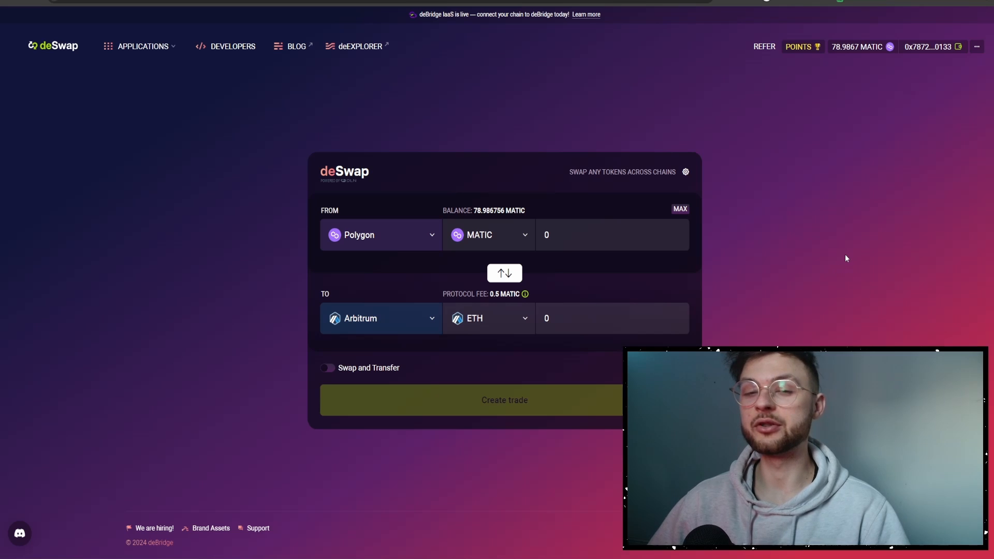
mouse_move(409, 266)
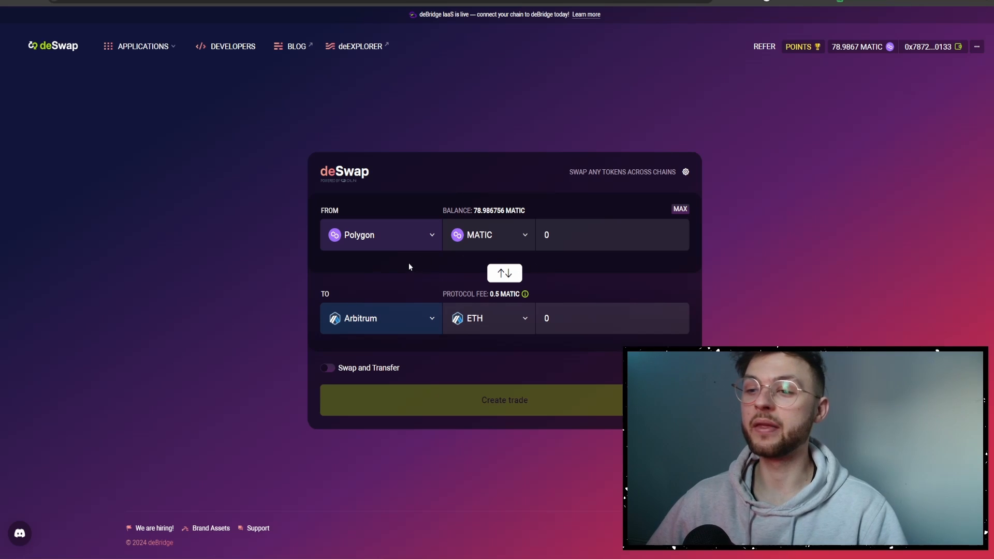
mouse_move(398, 244)
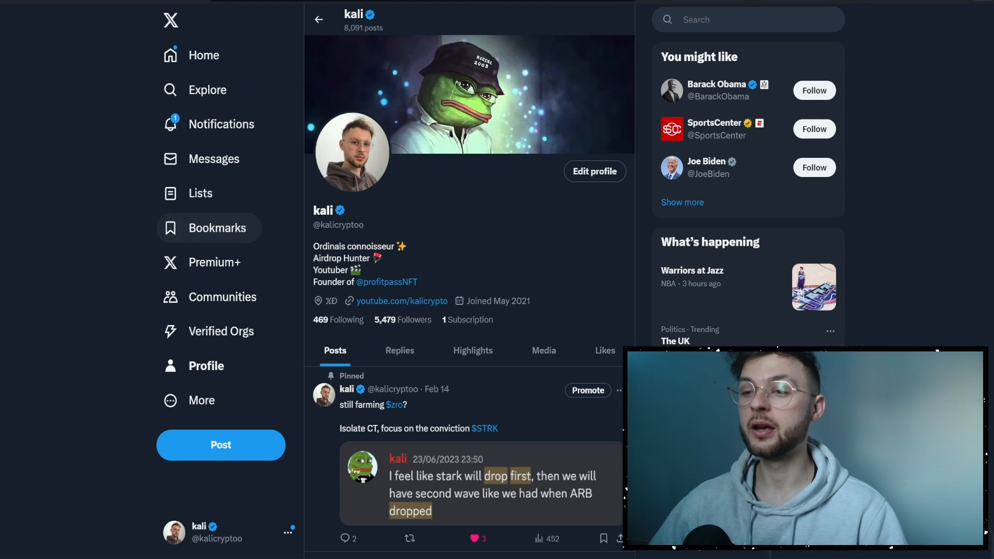
mouse_move(446, 258)
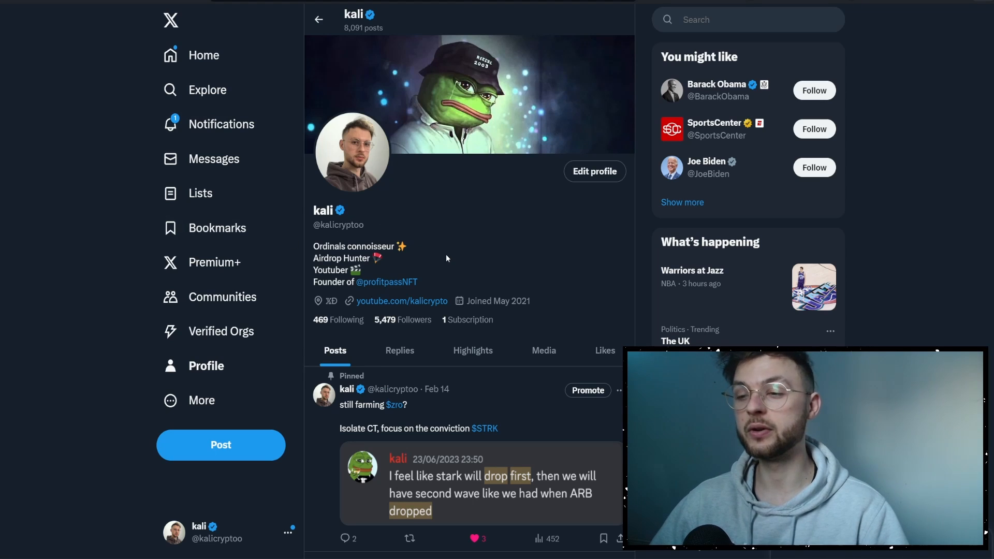
mouse_move(456, 296)
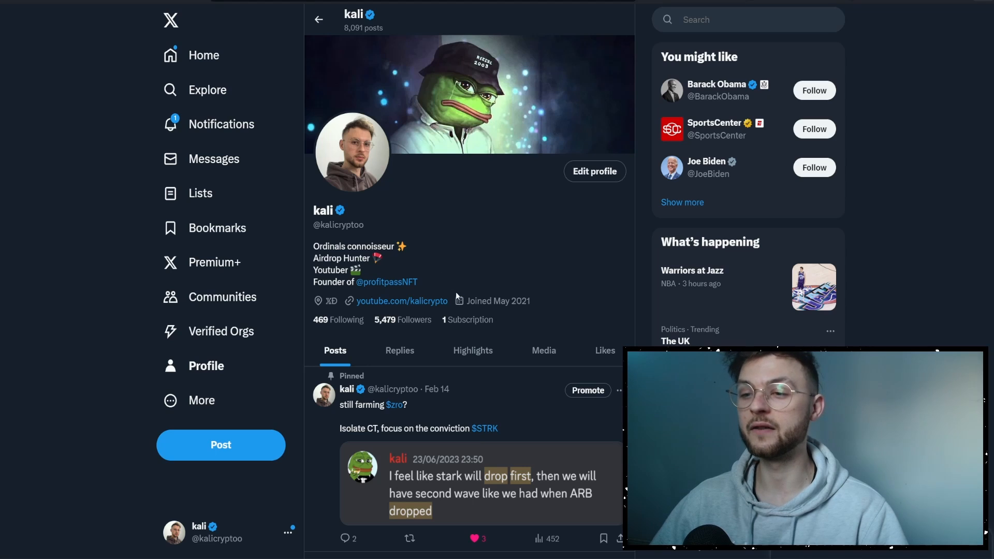
click(386, 282)
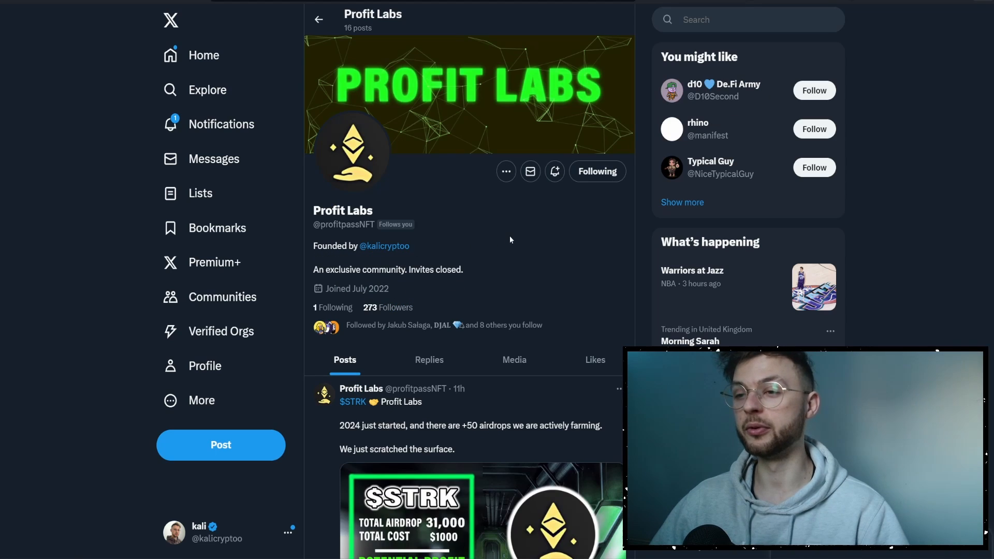